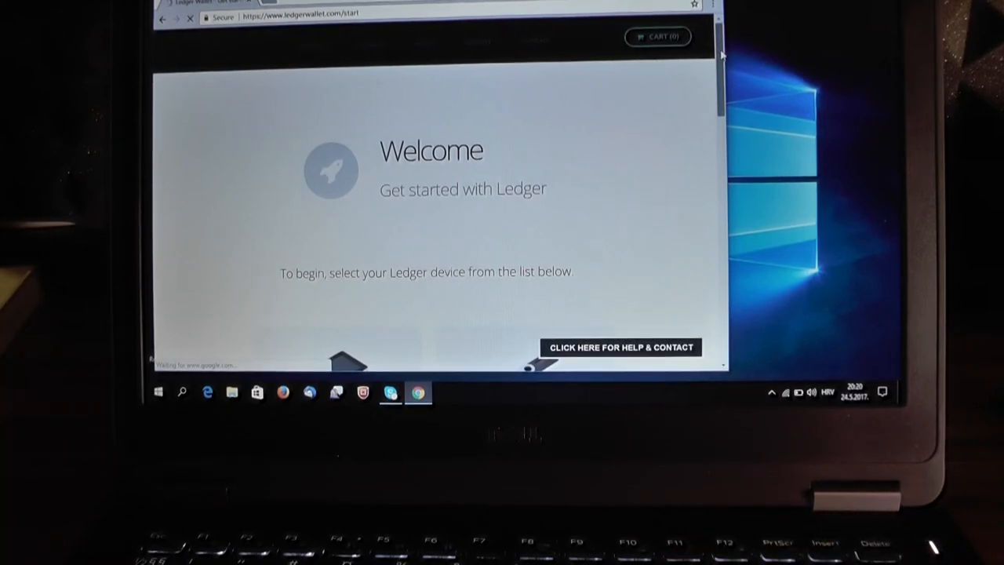
- Add the Ledger Wallet Bitcoin app to Chrome from the Ledger start page
scroll("down", 3)
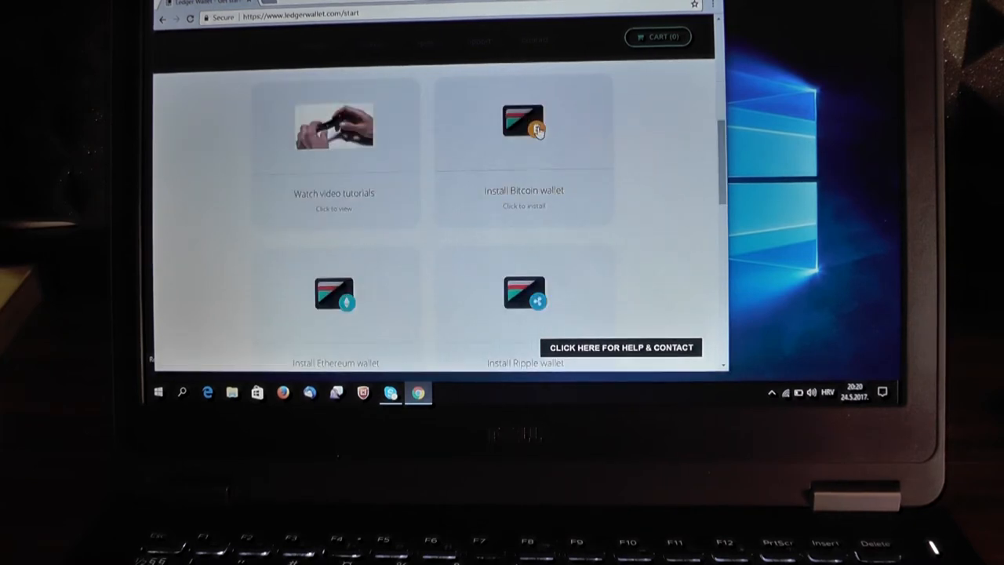
left_click(523, 125)
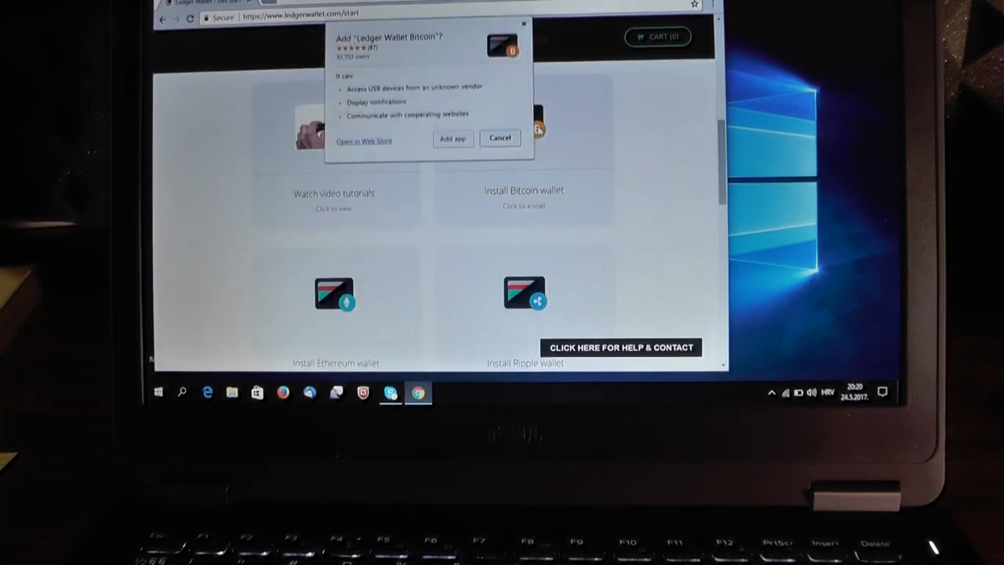
left_click(499, 138)
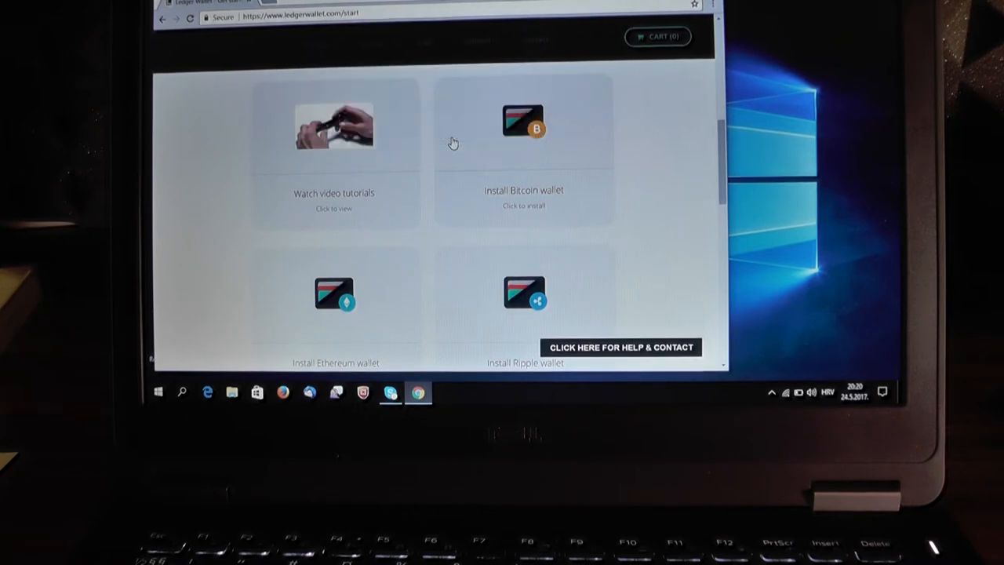
- Add the Ledger Wallet Ethereum app to Chrome
scroll("down", 3)
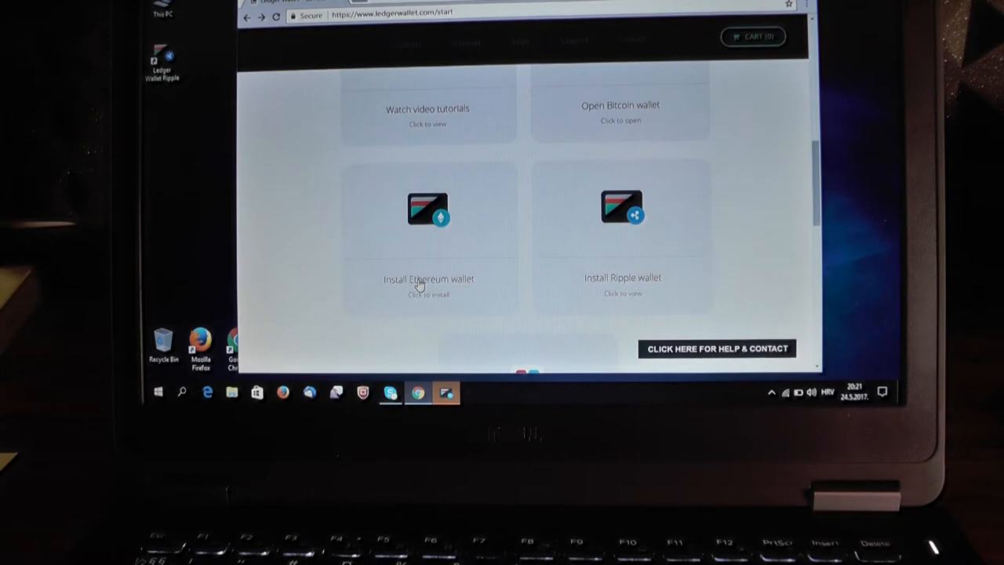
left_click(428, 279)
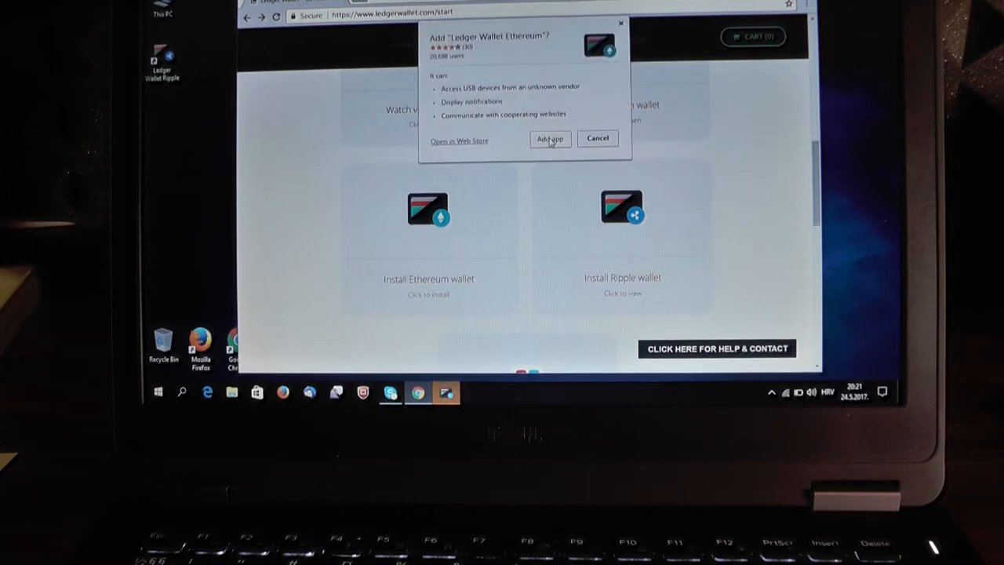
left_click(549, 139)
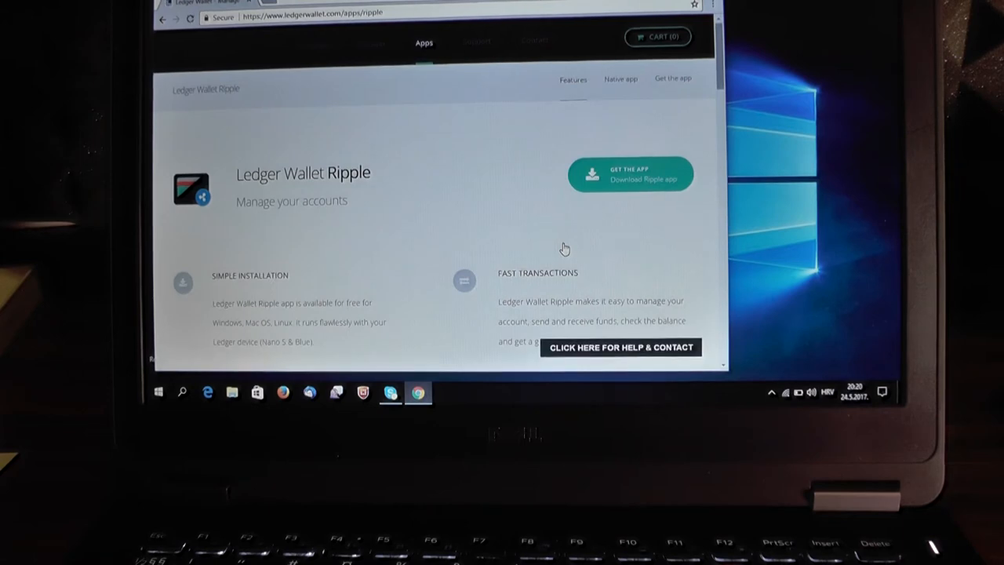
mouse_move(630, 174)
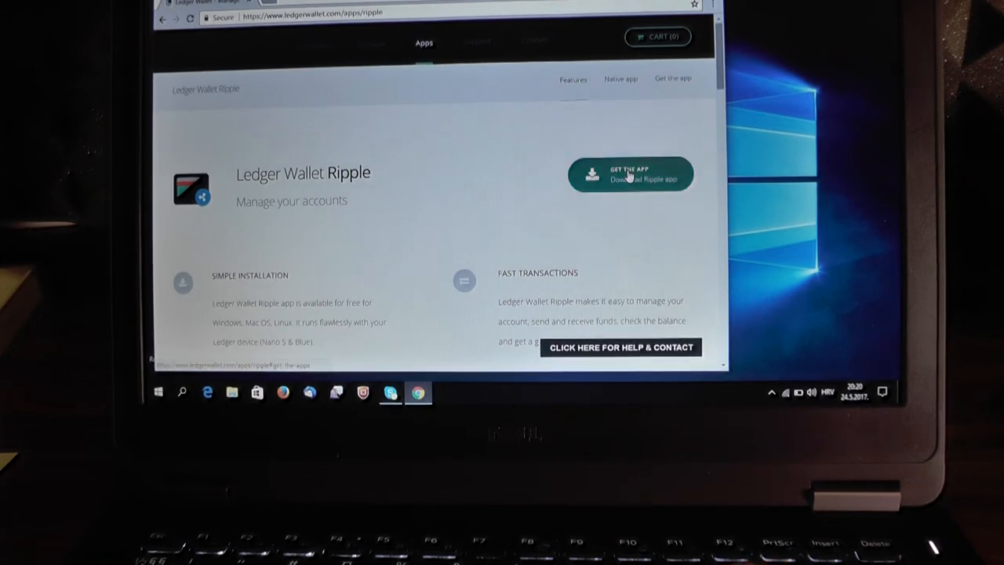
- Download the Windows Ledger Wallet Ripple installer, launch it, and approve User Account Control
left_click(630, 174)
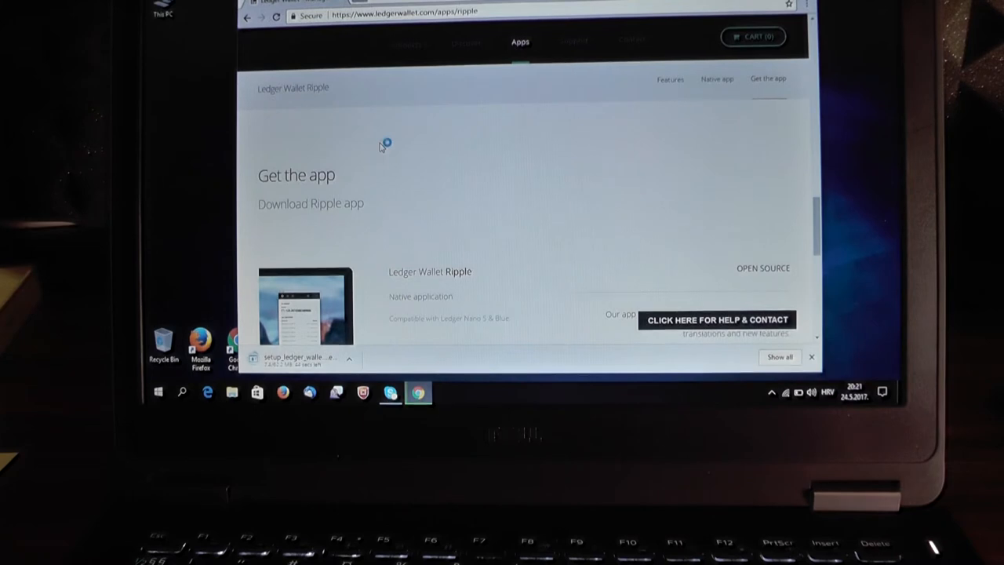
left_click(349, 359)
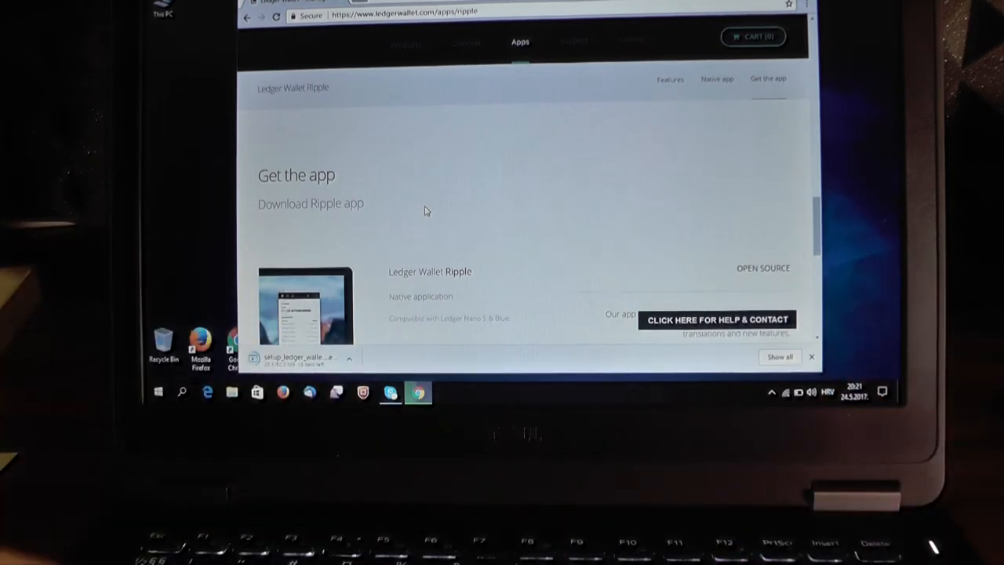
mouse_move(495, 153)
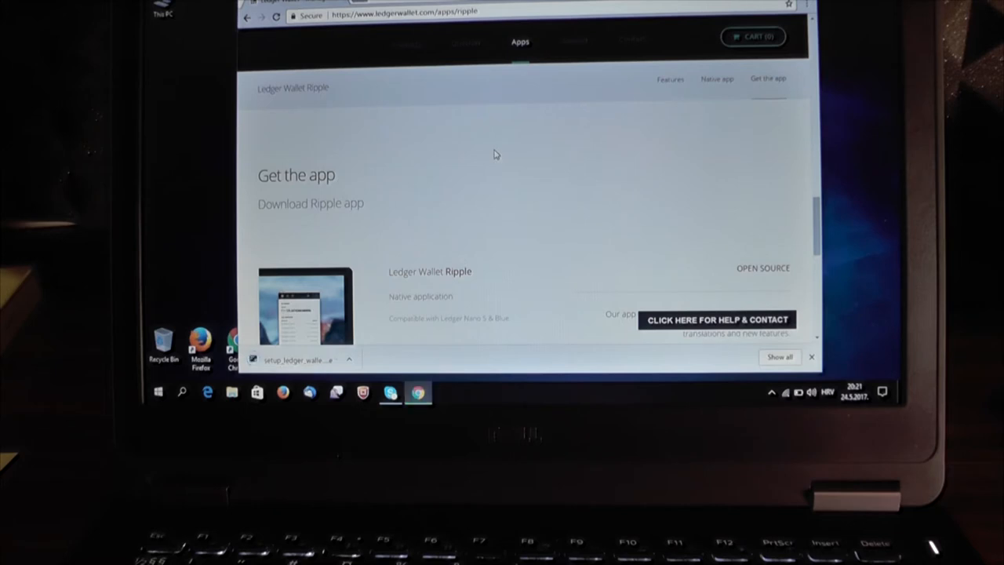
left_click(298, 360)
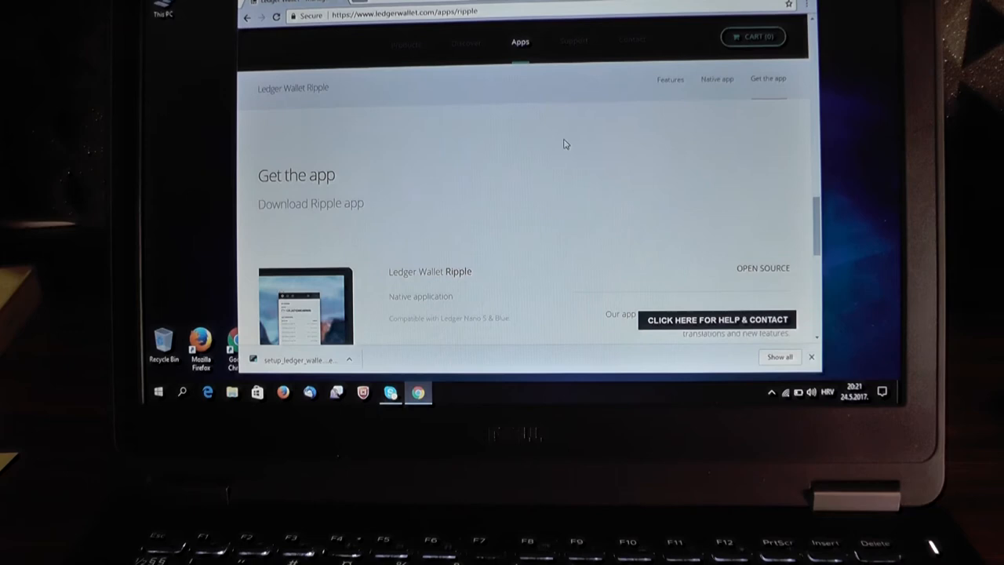
left_click(298, 360)
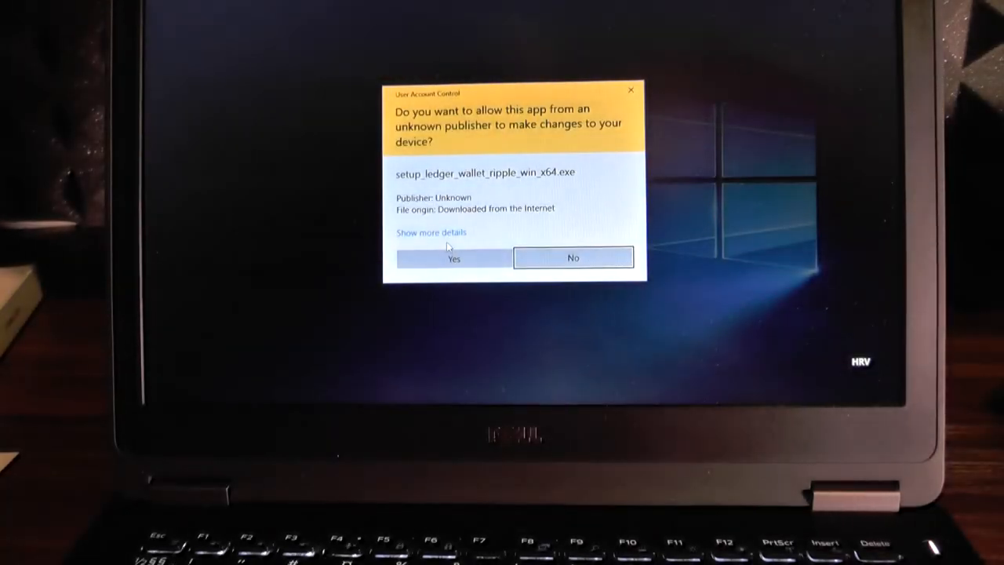
left_click(453, 258)
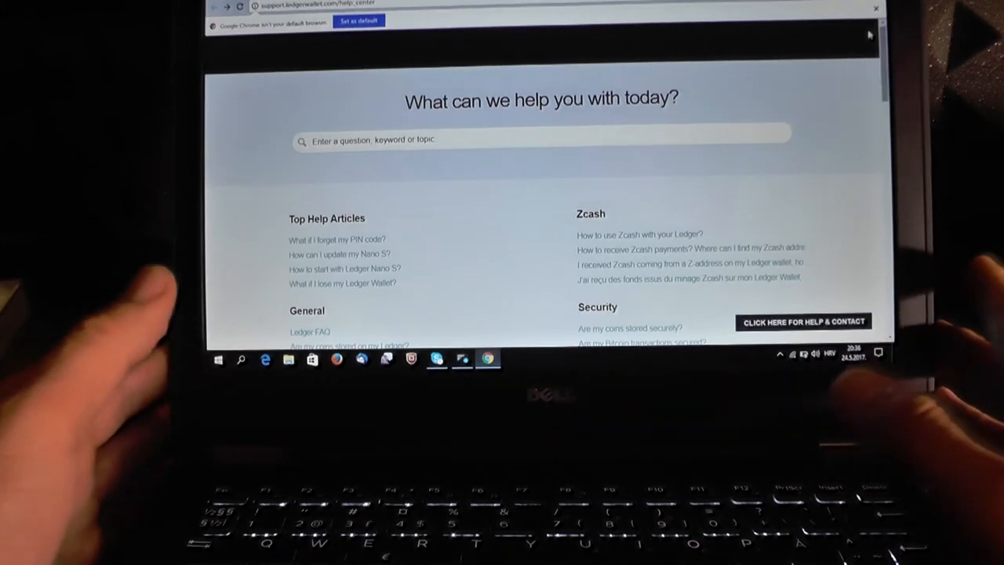
- Open the Chrome ⋮ menu to reach More tools > Extensions
left_click(869, 7)
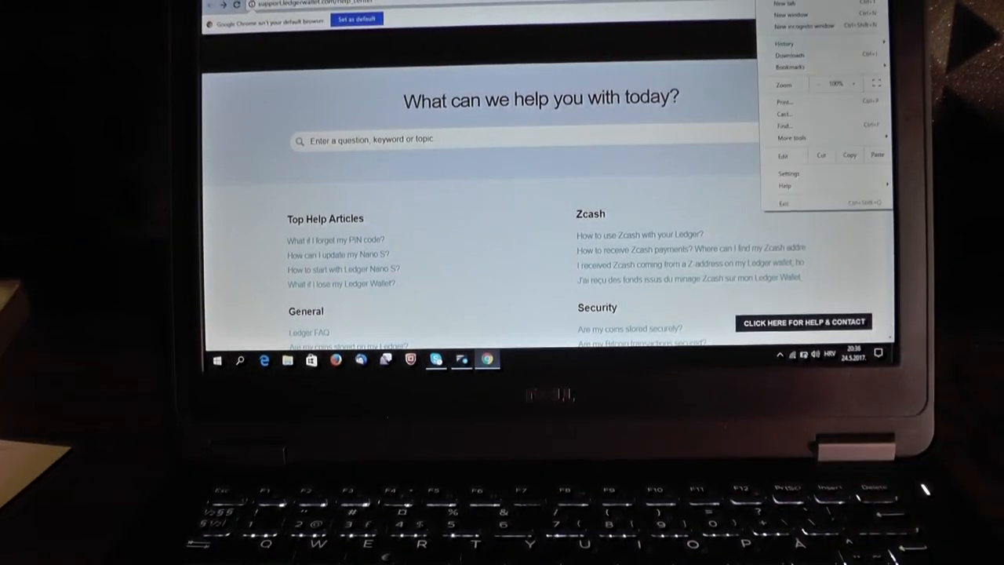
mouse_move(788, 173)
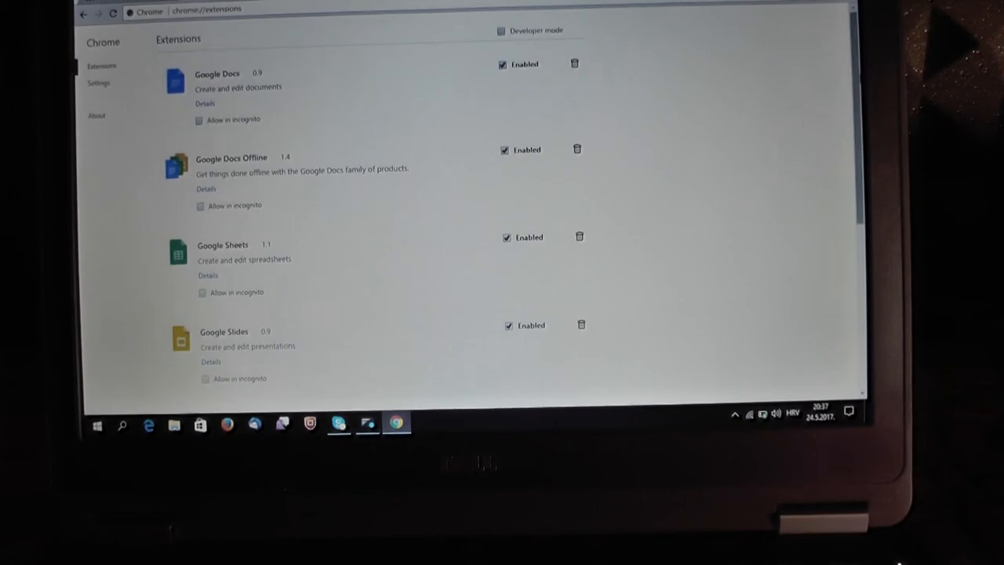
- Go through the details for Ledger Wallet Ethereum, Ledger Wallet Bitcoin and Ledger Manager to create shortcuts
scroll("down", 3)
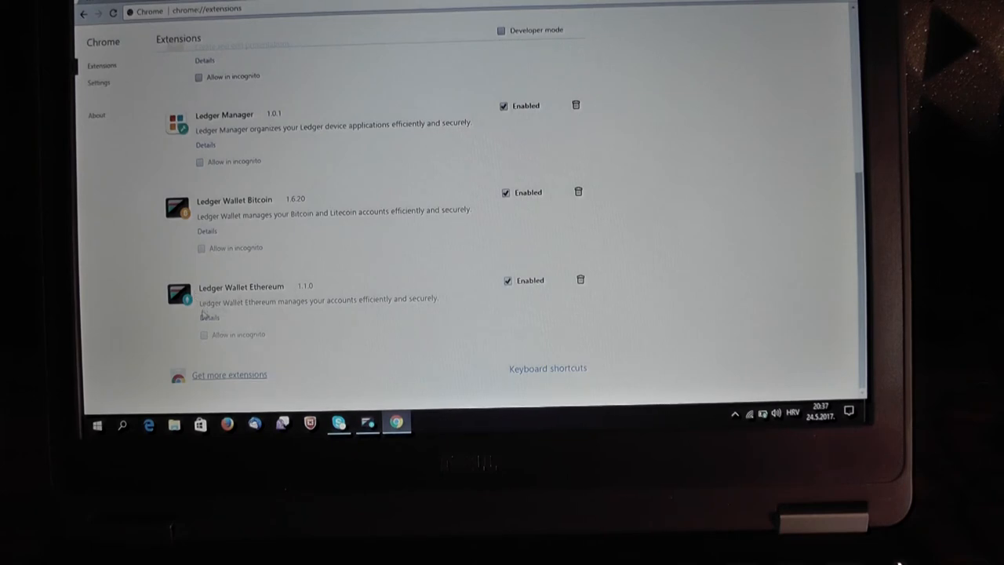
left_click(209, 317)
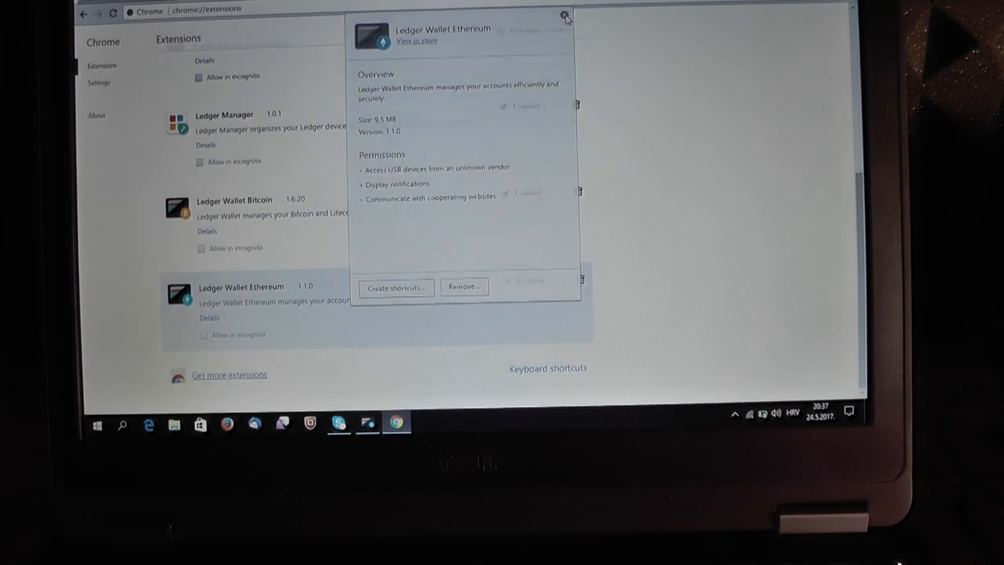
left_click(565, 16)
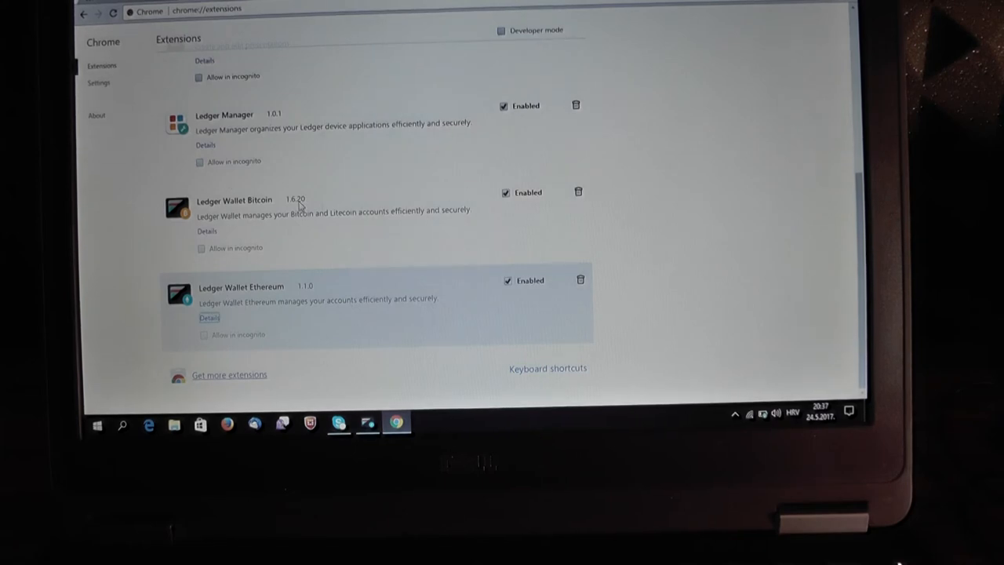
left_click(206, 231)
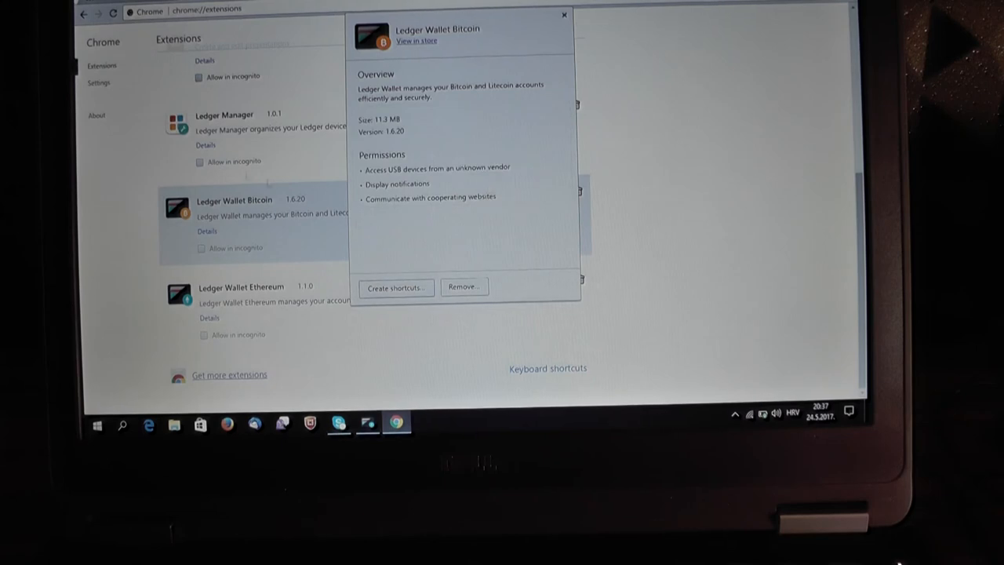
left_click(563, 15)
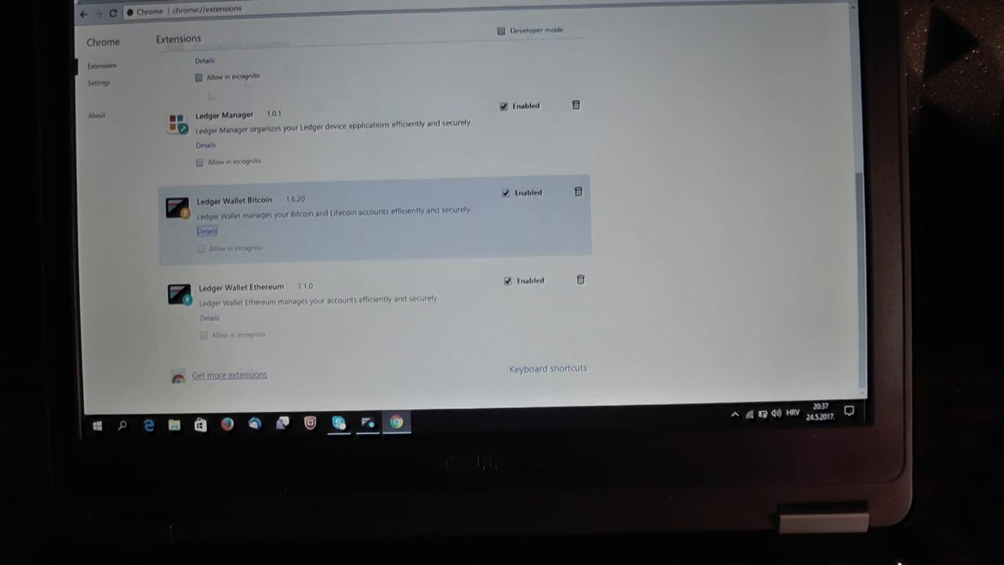
left_click(205, 145)
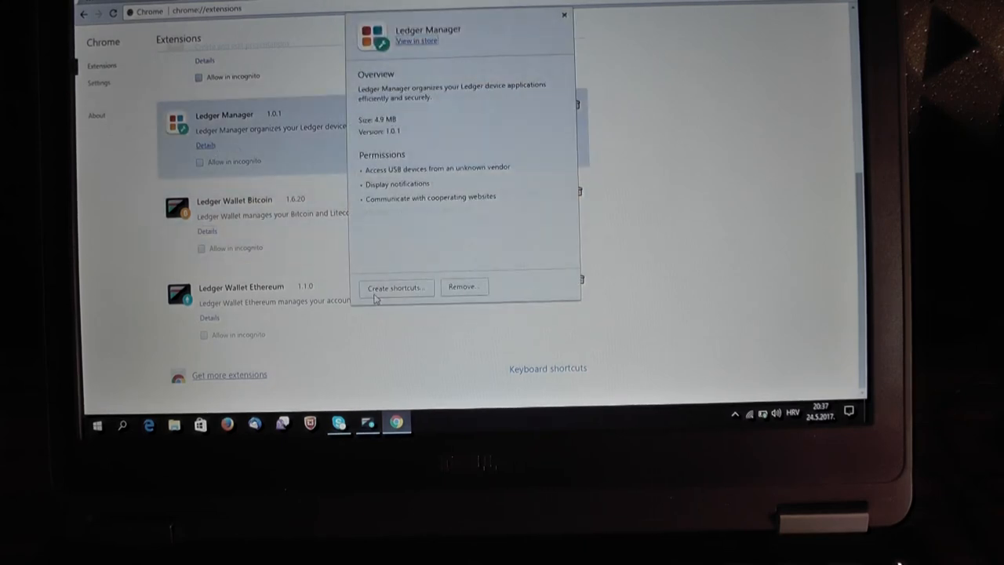
mouse_move(514, 239)
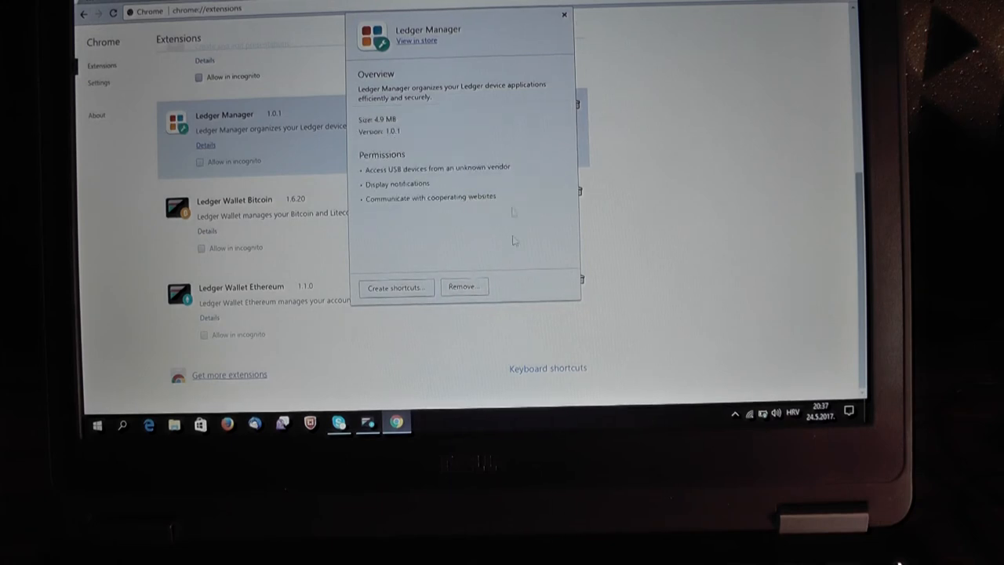
mouse_move(566, 23)
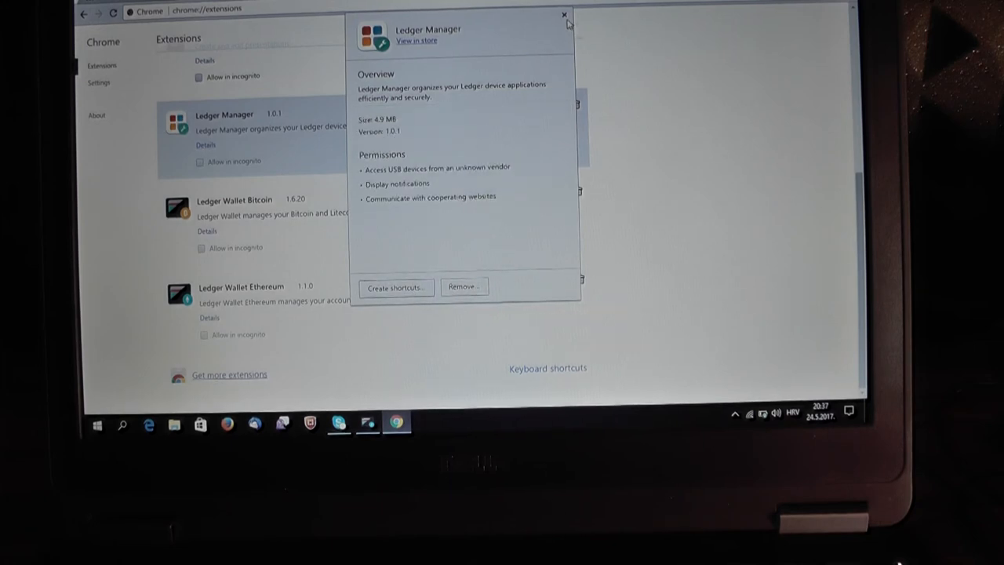
left_click(563, 15)
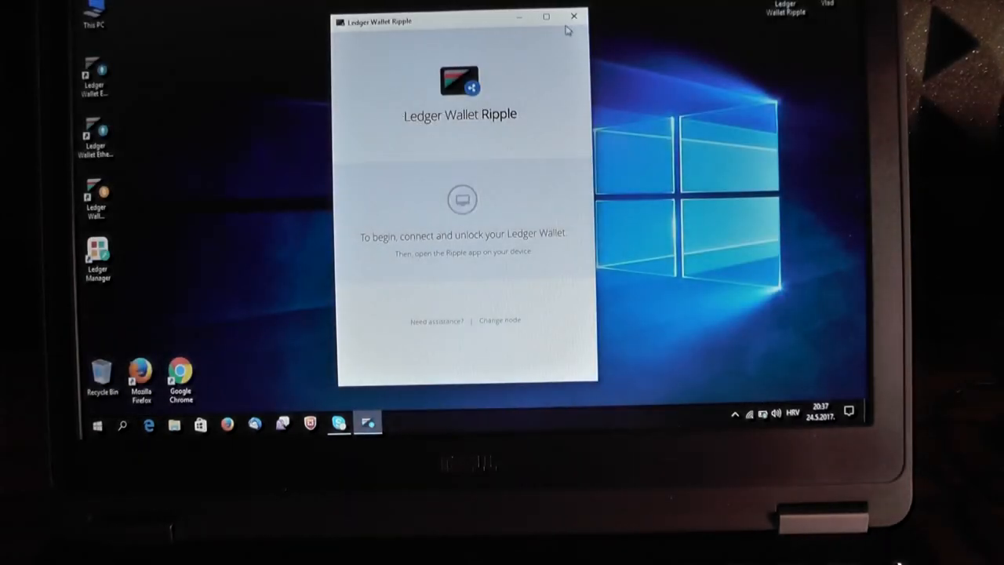
- Close the Ledger Wallet Ripple window
left_click(574, 16)
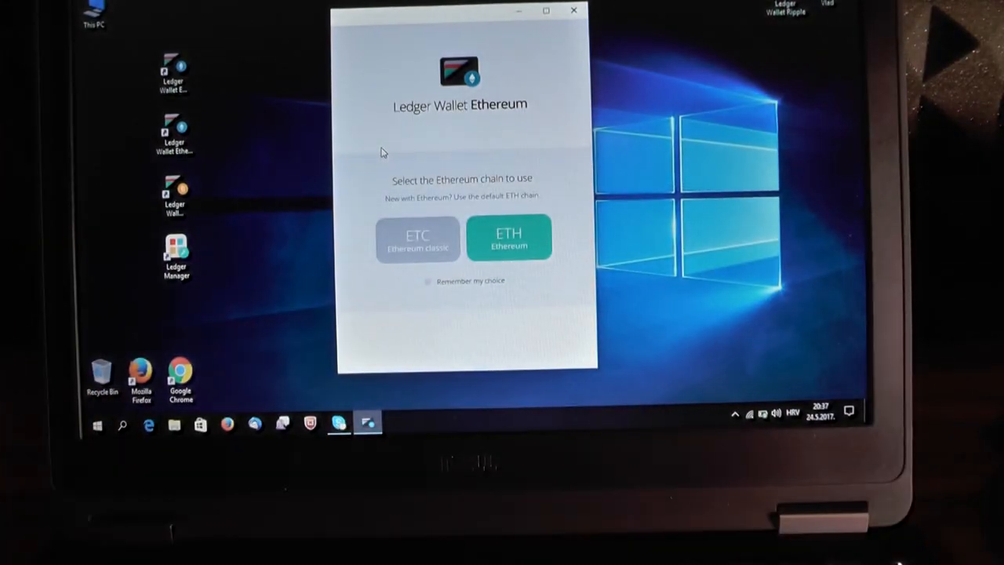
- Choose the ETH chain and display the Ether receive QR code and address
left_click(509, 238)
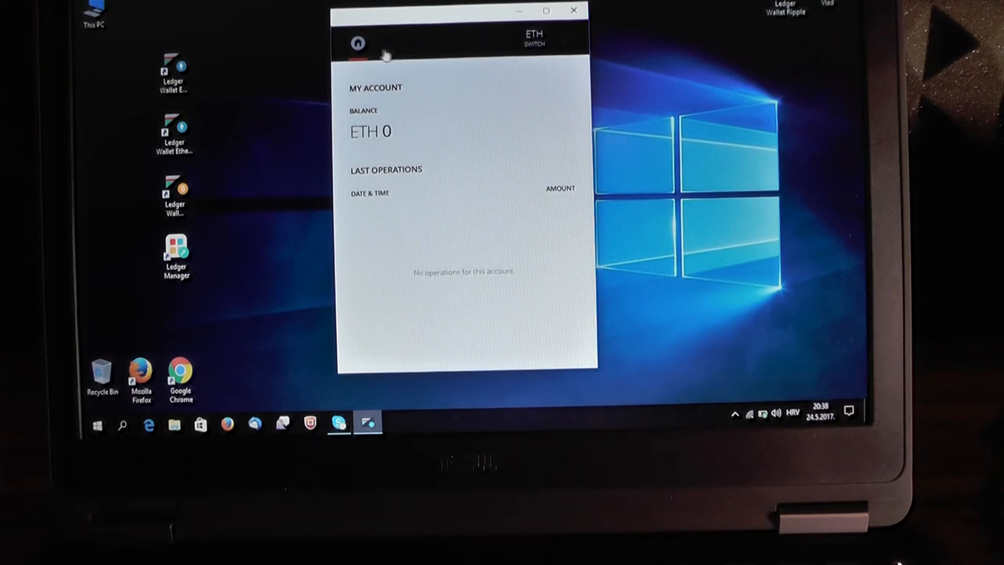
left_click(390, 43)
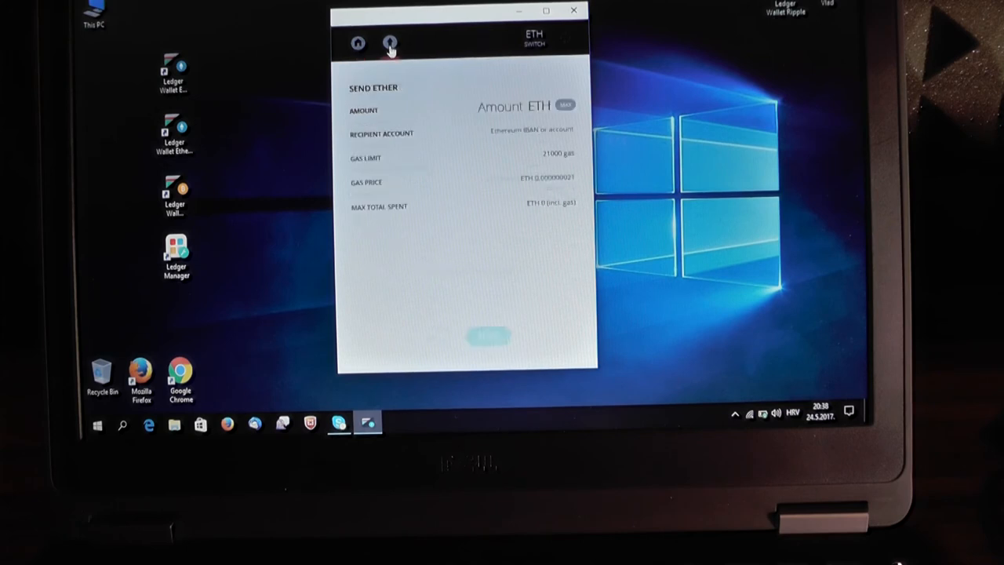
left_click(422, 44)
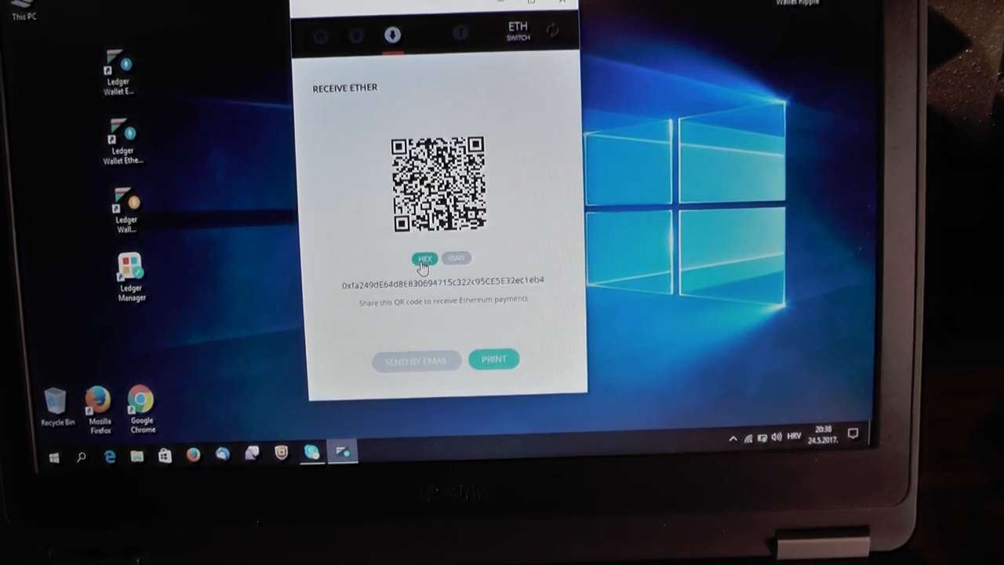
mouse_move(683, 259)
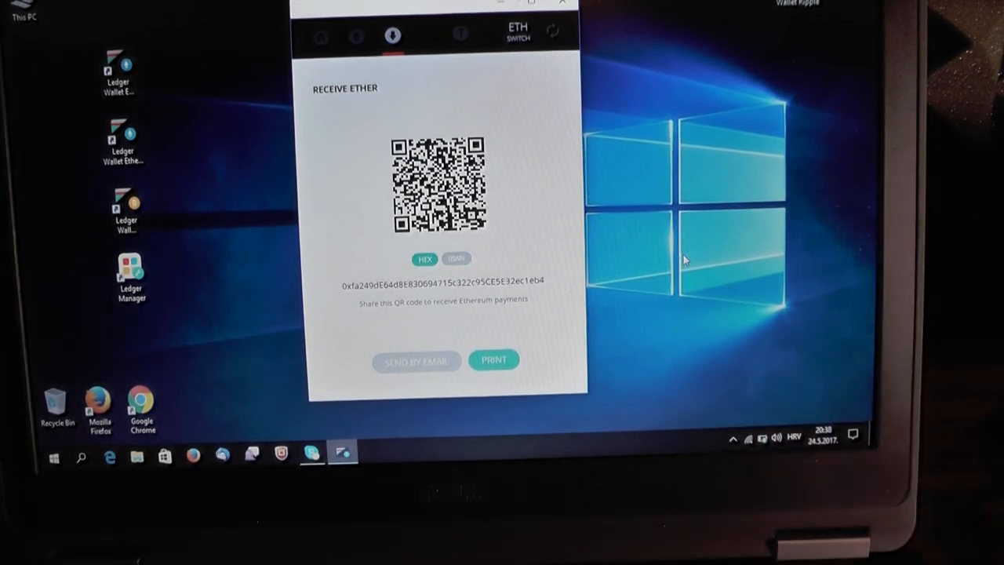